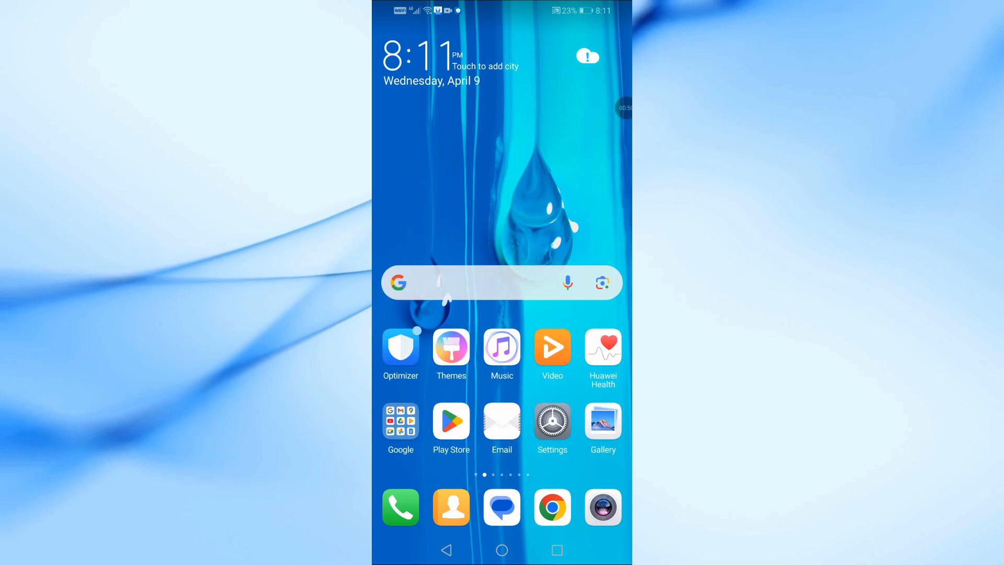
Launch the Google Play Store from the home screen icon.
left_click(451, 421)
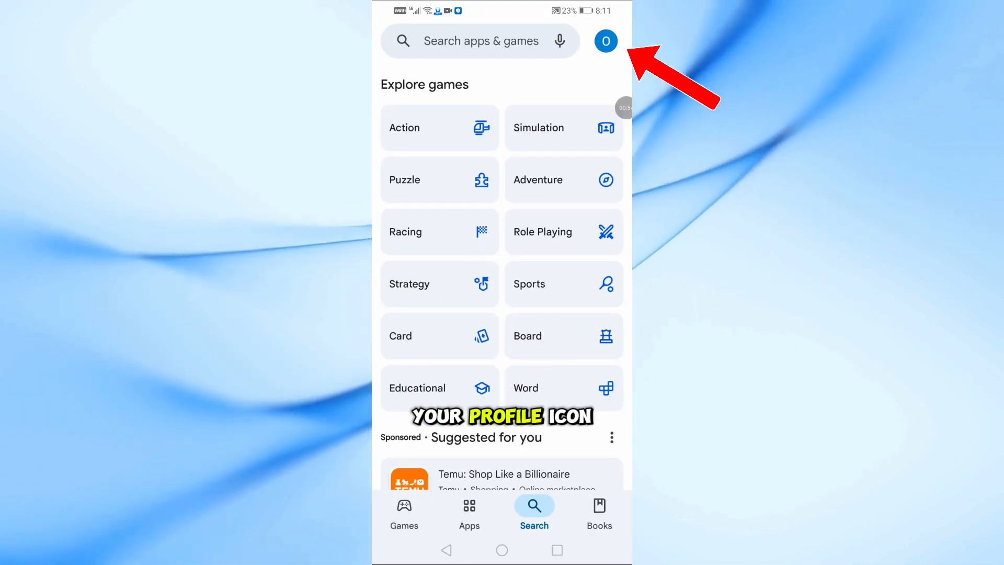
From the profile account menu, go to Payments & subscriptions.
left_click(605, 41)
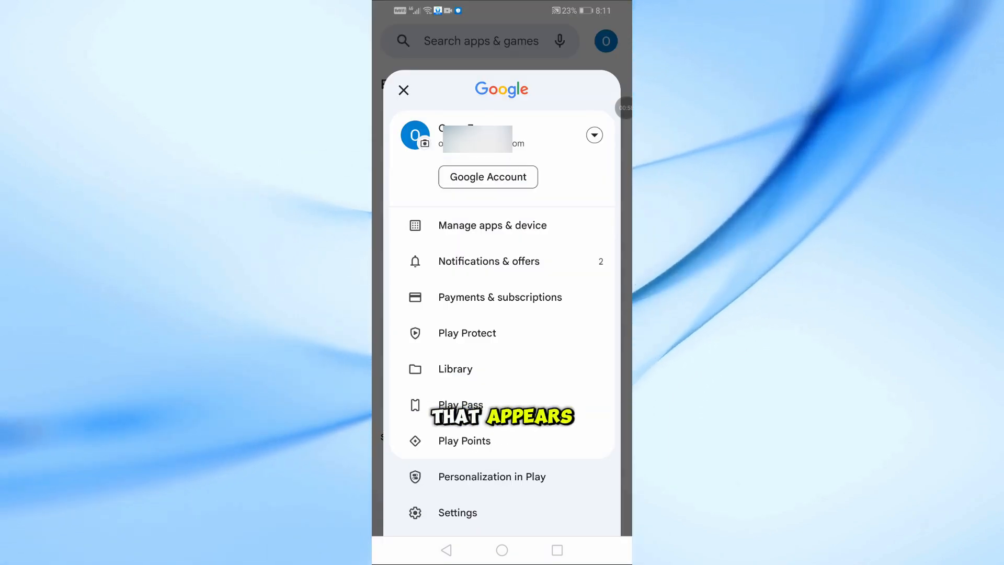
left_click(500, 296)
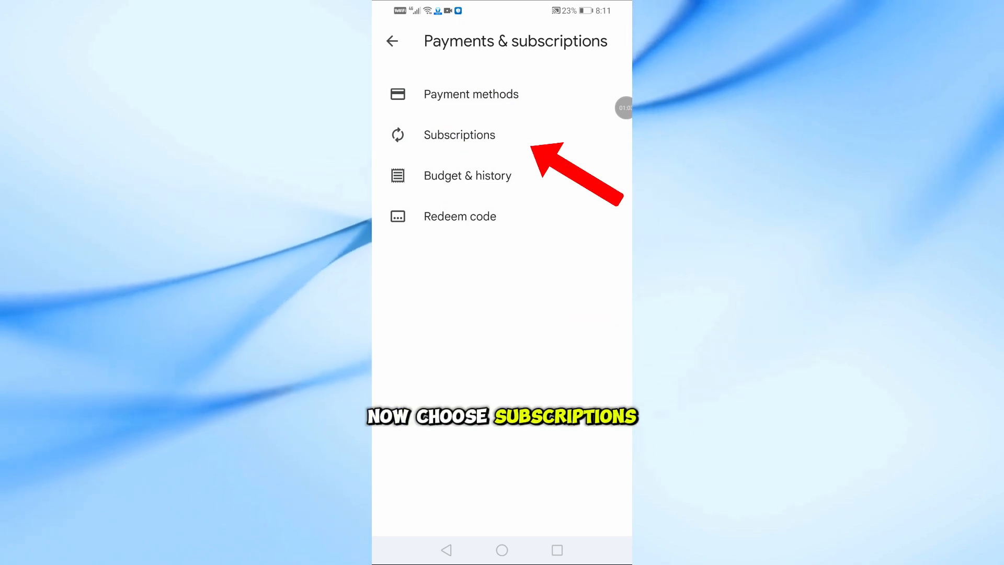
Choose Subscriptions and manage the active CapCut - Video Editor monthly subscription.
left_click(459, 135)
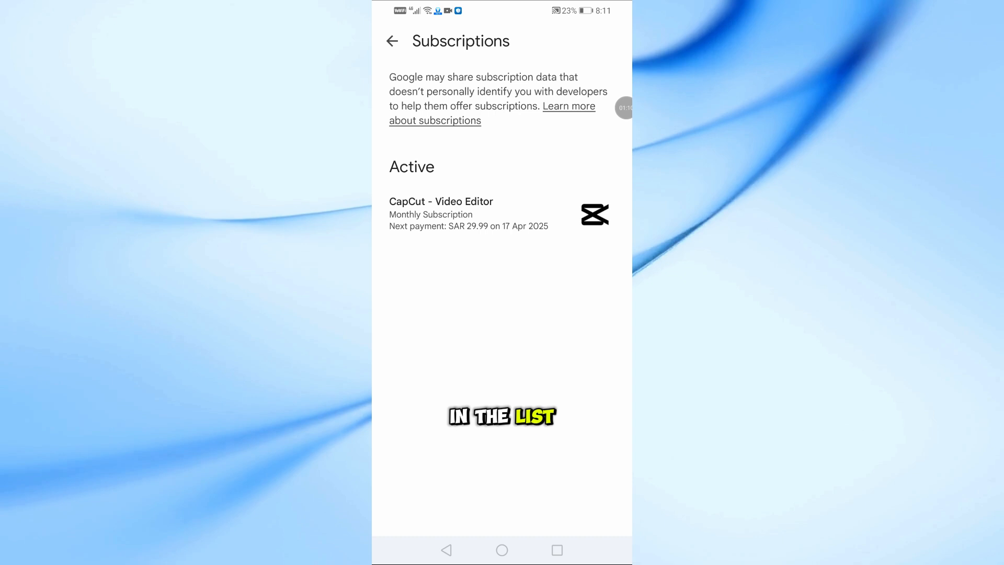
left_click(468, 213)
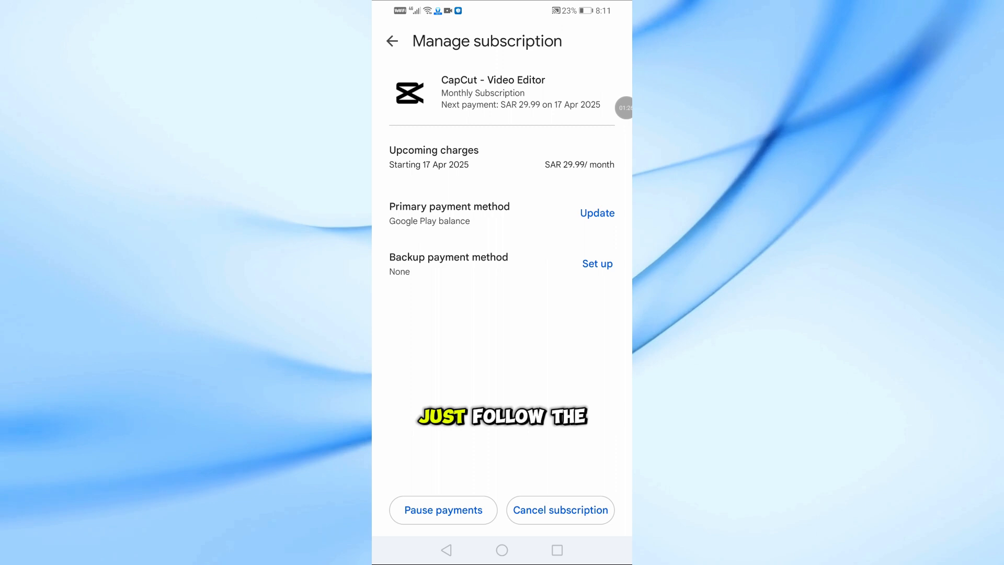
left_click(391, 41)
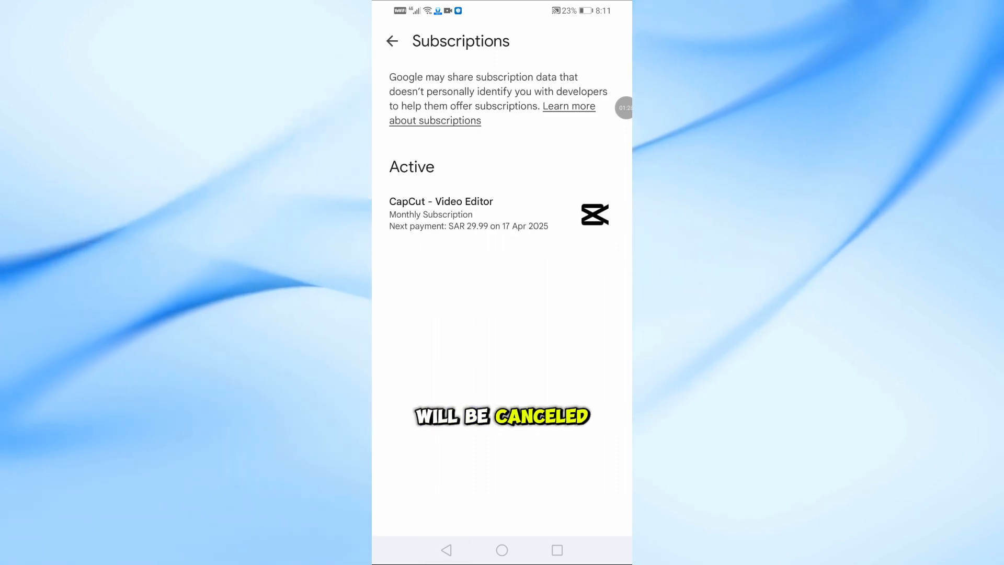